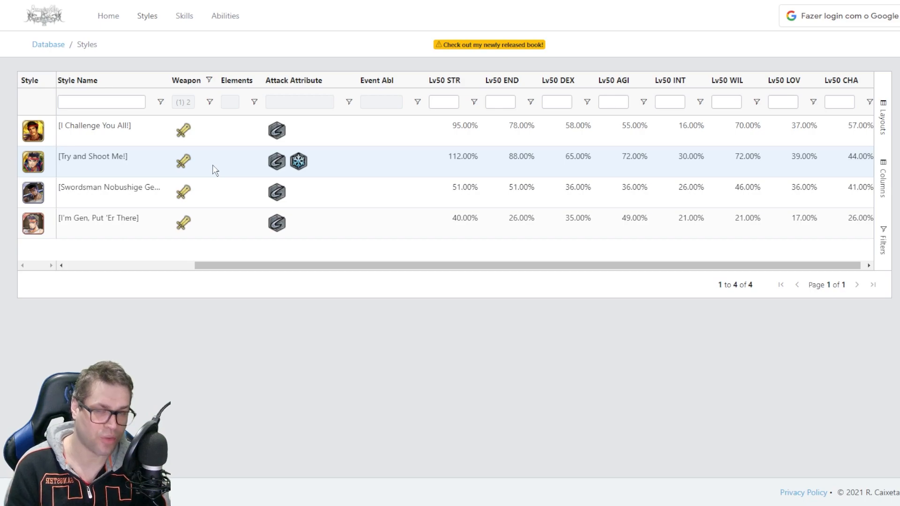
mouse_move(459, 159)
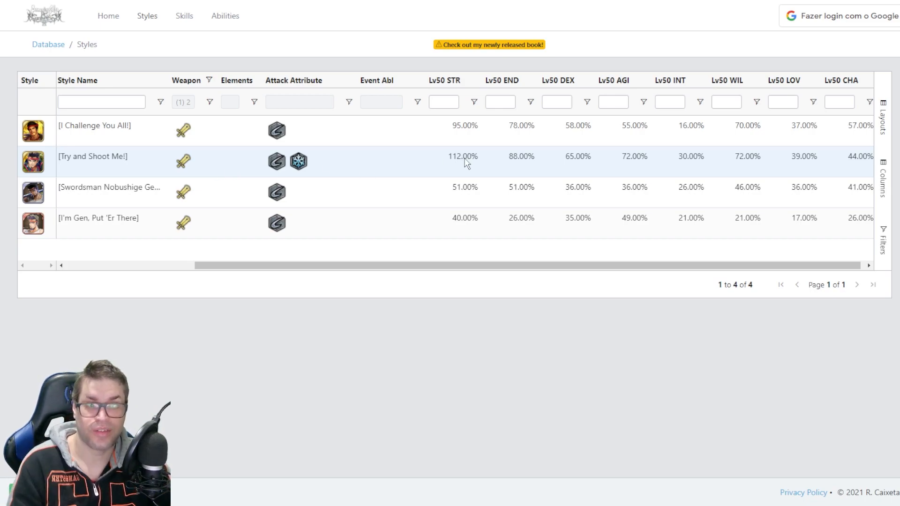
mouse_move(500, 159)
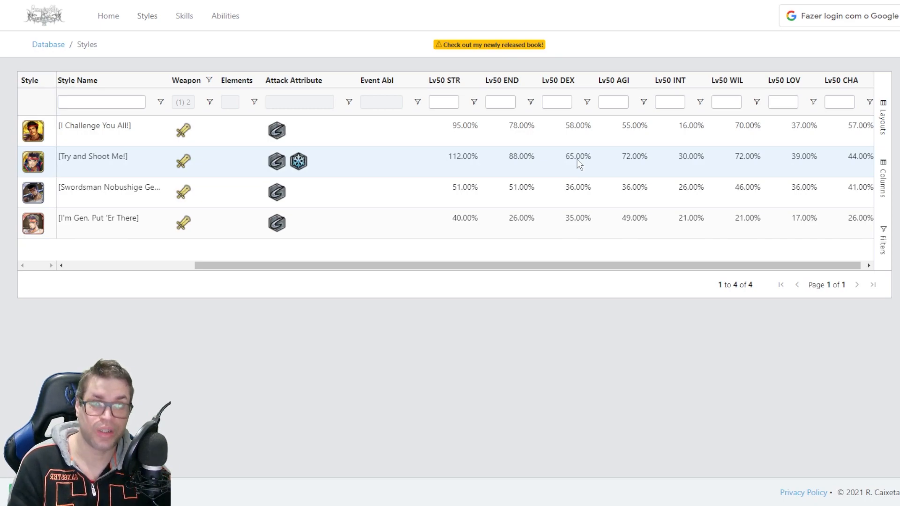
mouse_move(633, 168)
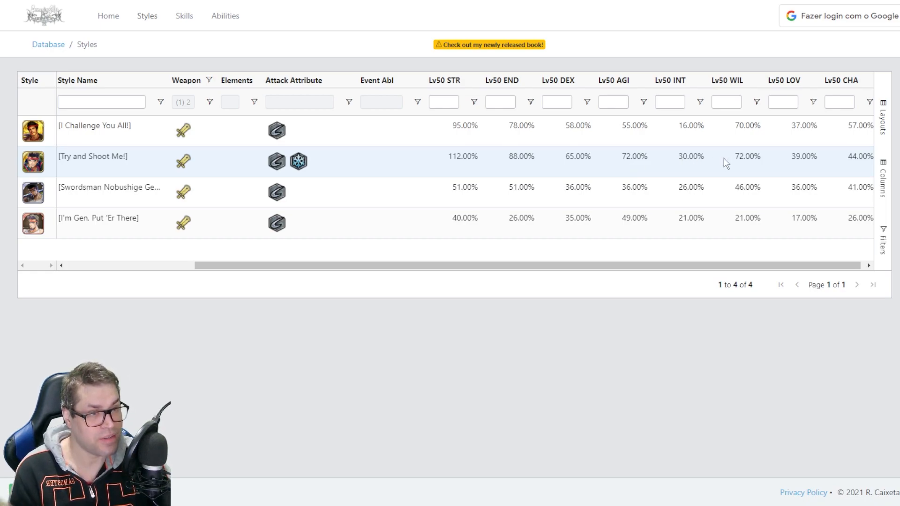
mouse_move(749, 162)
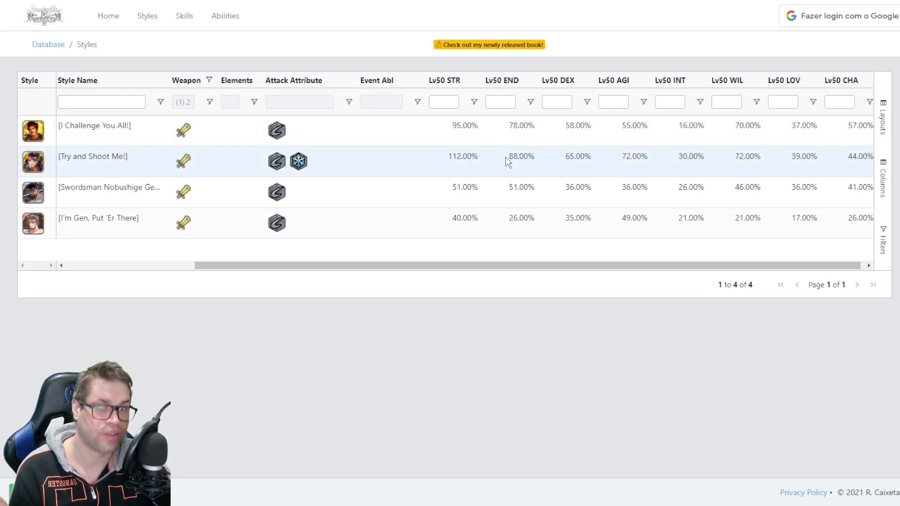
- View Gen's [Try and Shoot Me!] style details, scrolling down to the abilities and skills
left_click(93, 156)
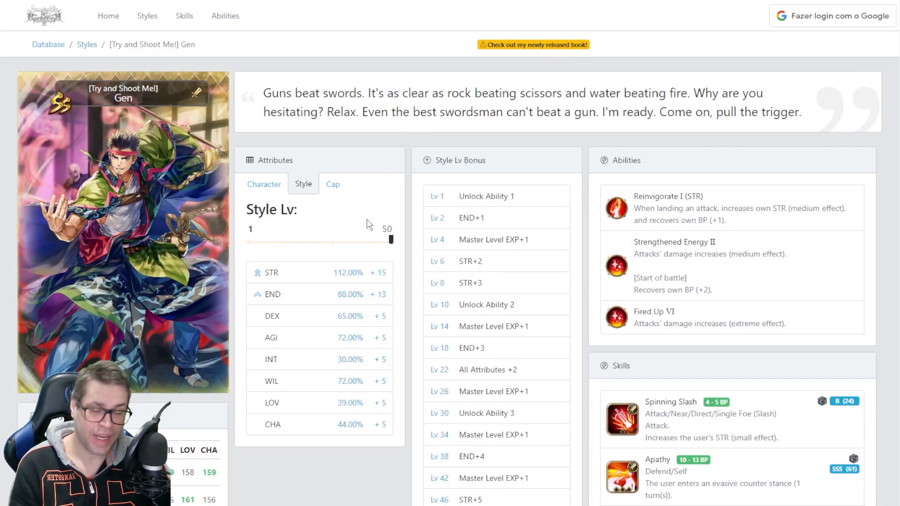
scroll("down", 3)
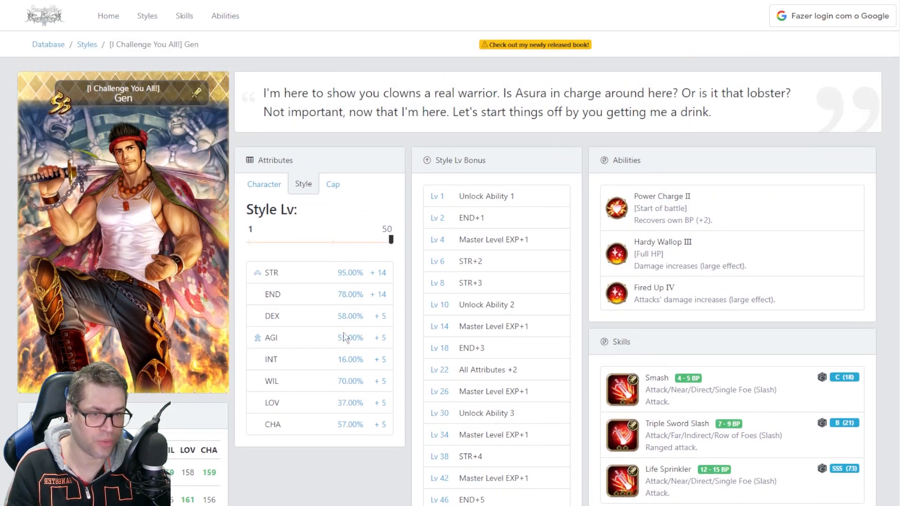
- Scroll down through Gen's [I Challenge You All!] attributes and skills
scroll("down", 3)
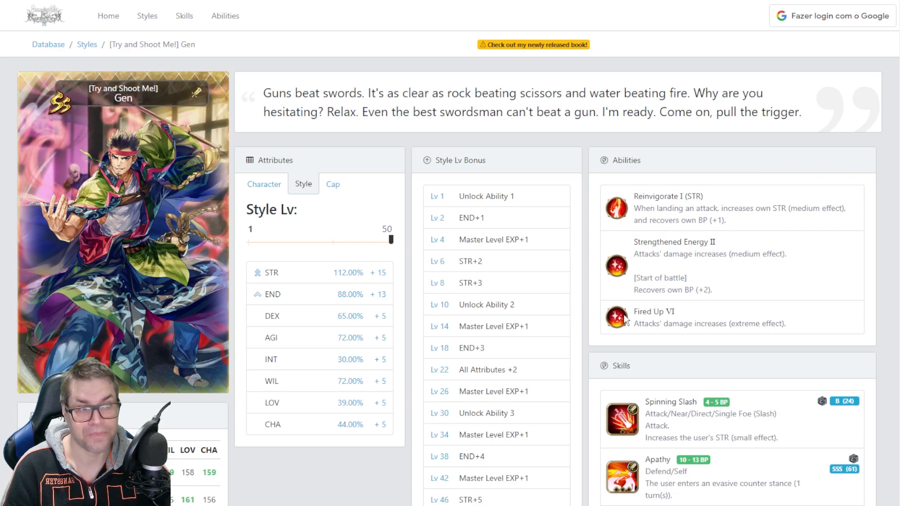
scroll("down", 3)
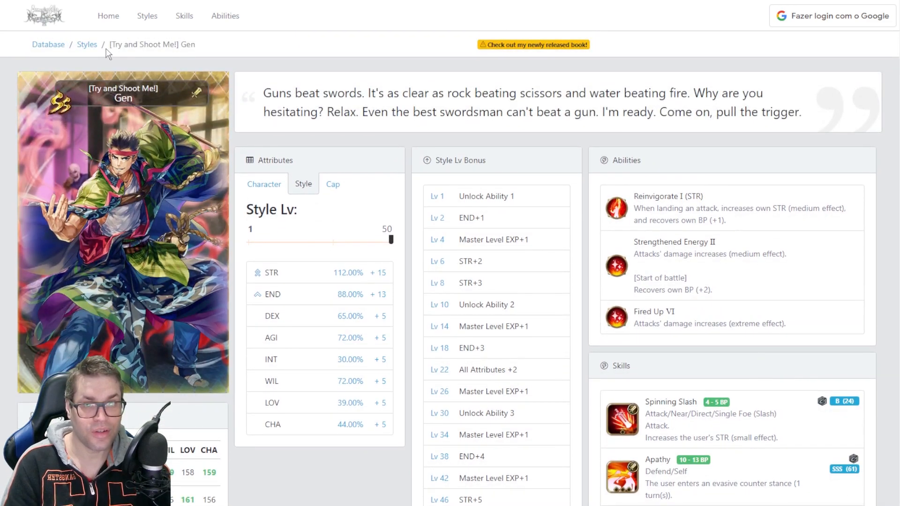
left_click(87, 44)
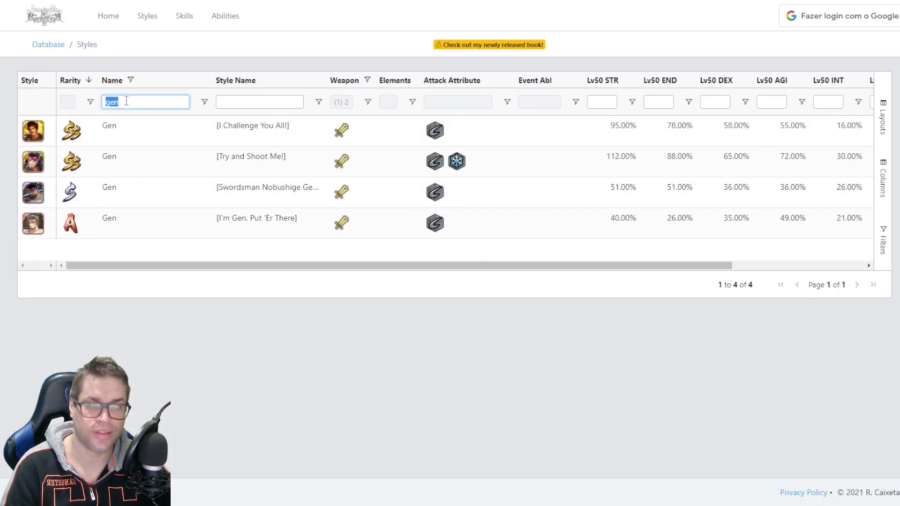
type("leonard")
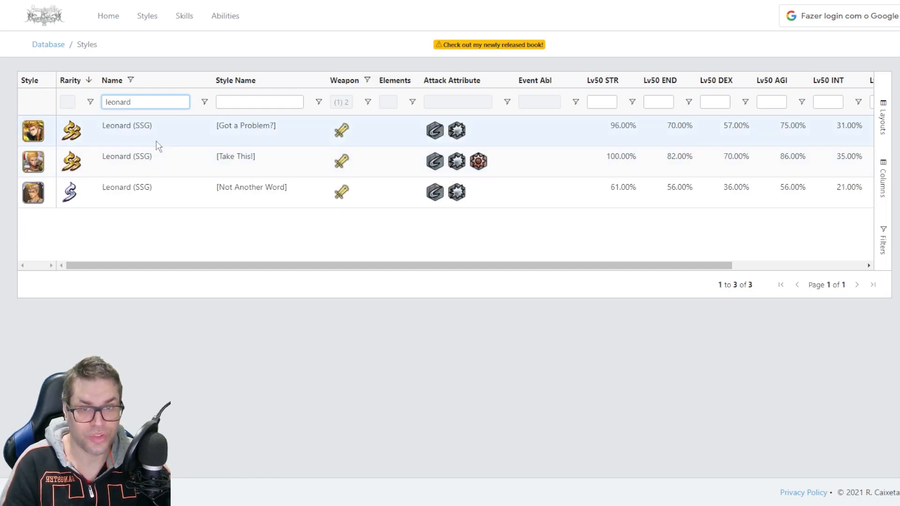
left_click(235, 156)
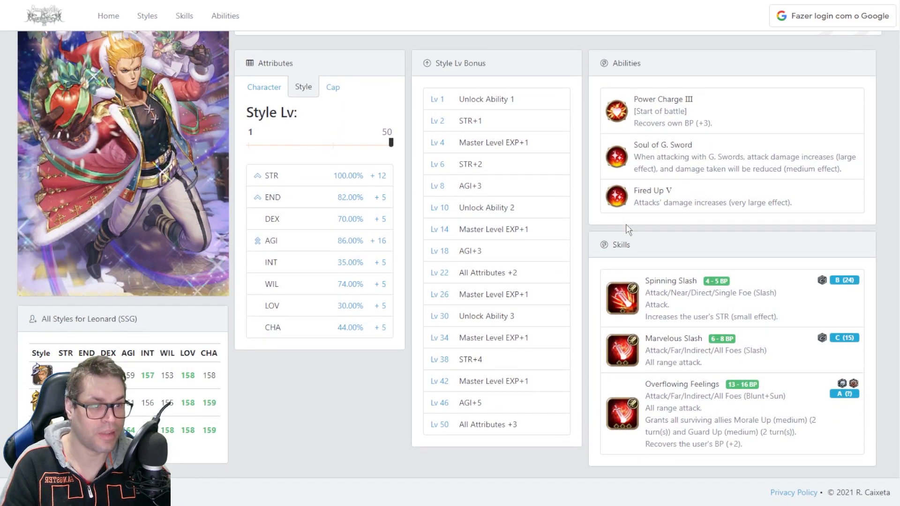
mouse_move(702, 181)
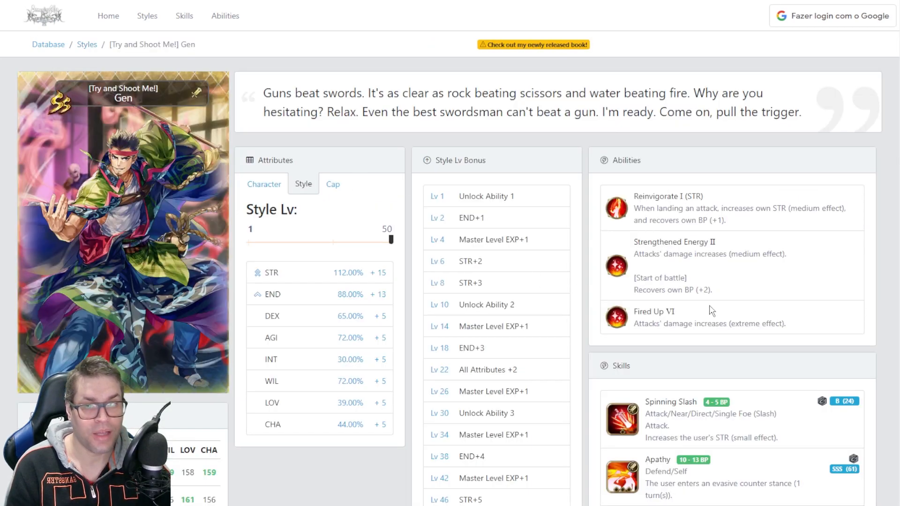
- Scroll down Gen's [Try and Shoot Me!] page through its abilities and skills
scroll("down", 3)
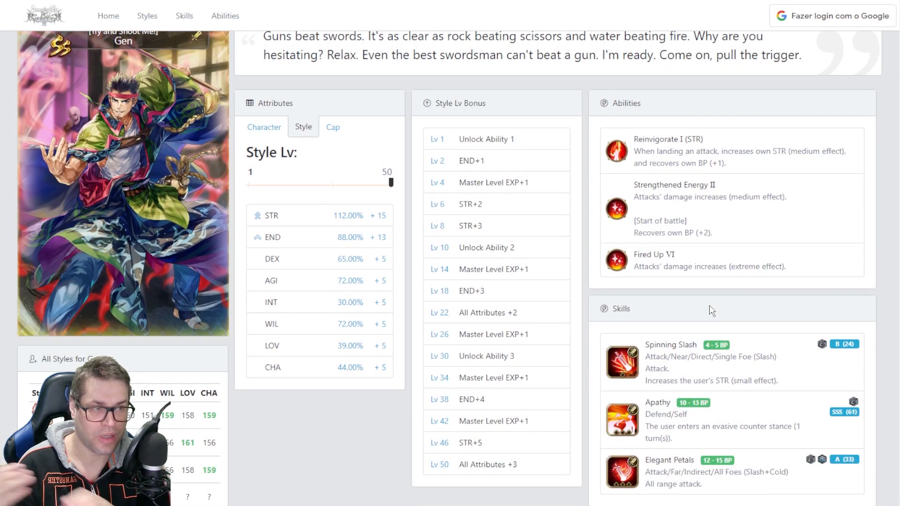
scroll("down", 3)
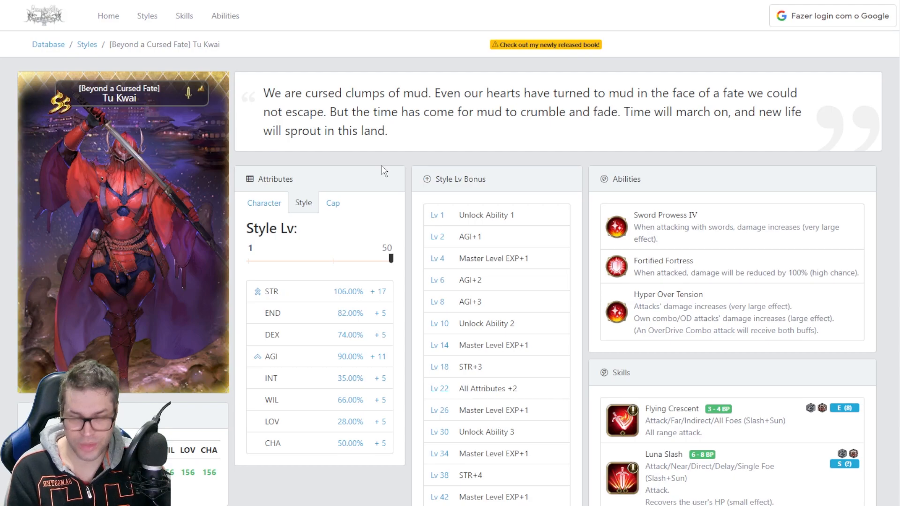
- Scroll down Tu Kwai's [Beyond a Cursed Fate] page to its skills
scroll("down", 3)
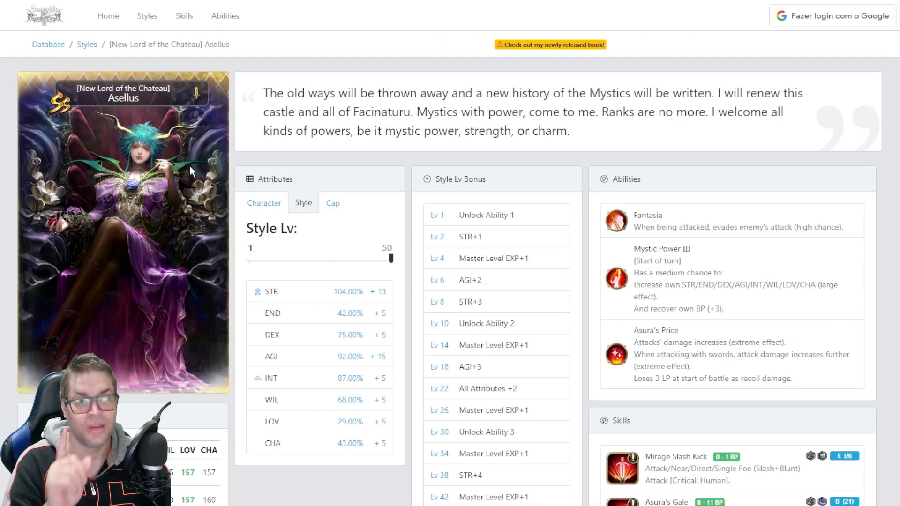
- Scroll down Asellus's [New Lord of the Chateau] page through its abilities and skills
scroll("down", 3)
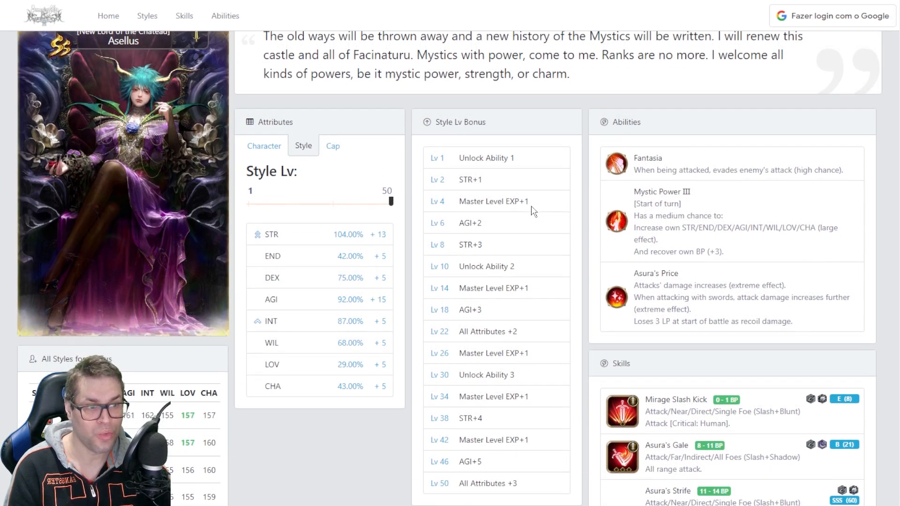
scroll("down", 3)
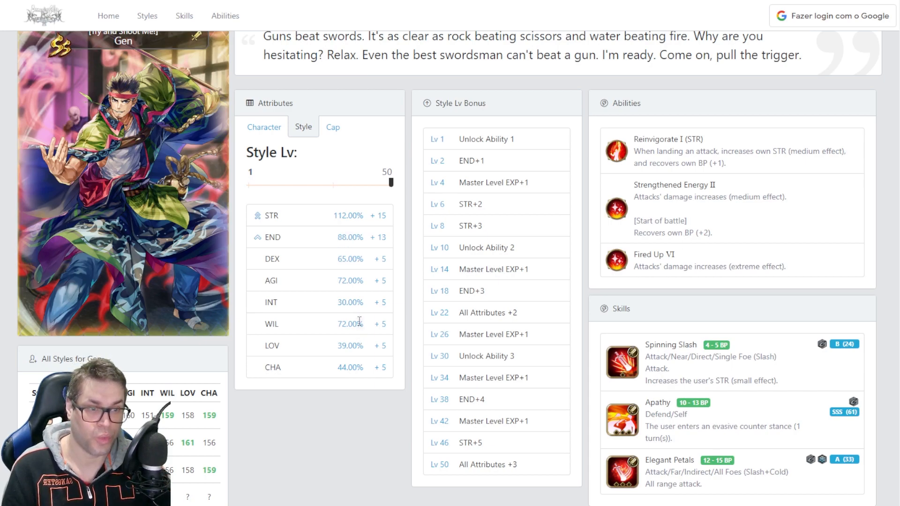
double_click(349, 324)
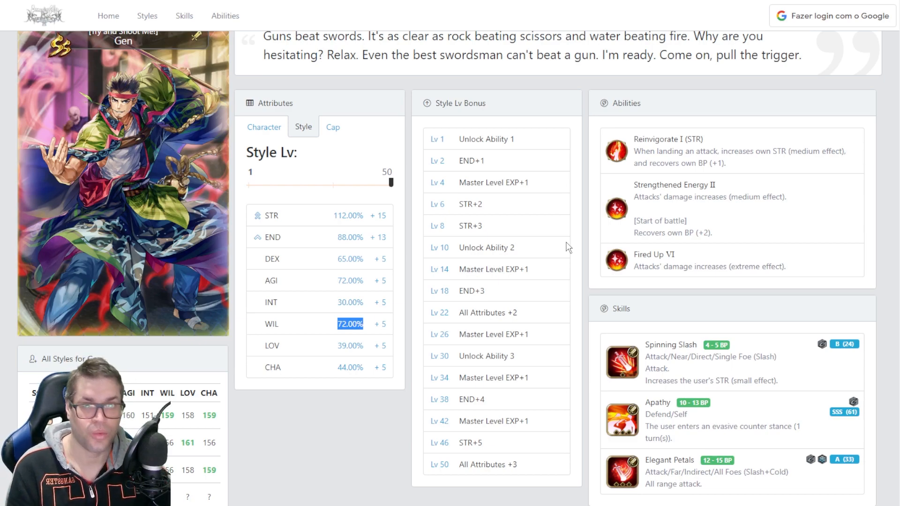
mouse_move(553, 298)
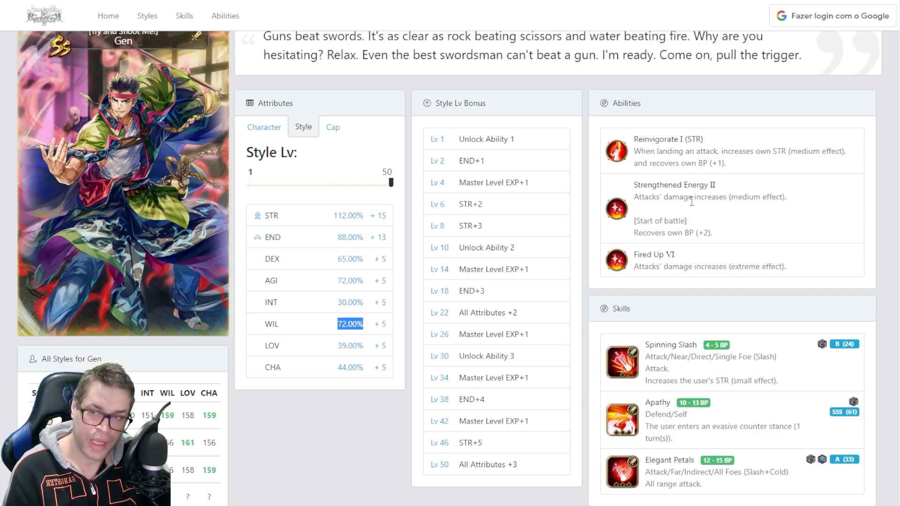
mouse_move(625, 224)
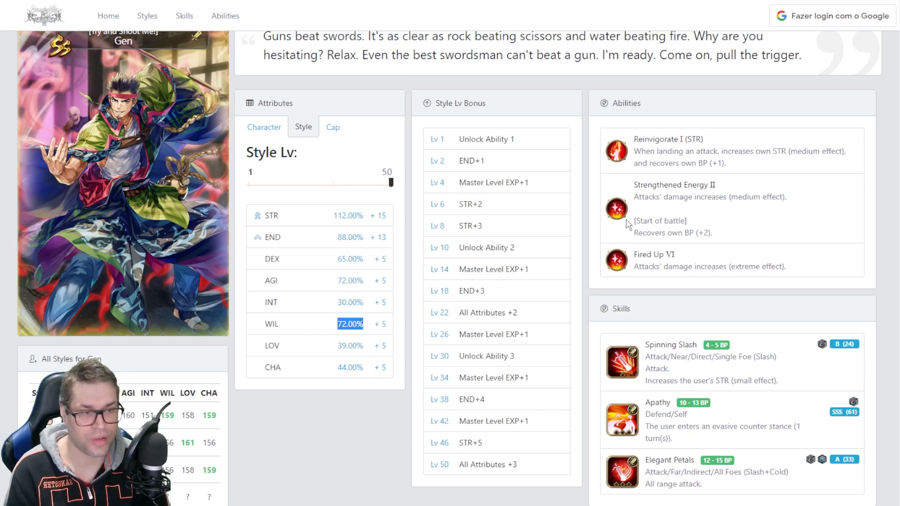
mouse_move(808, 208)
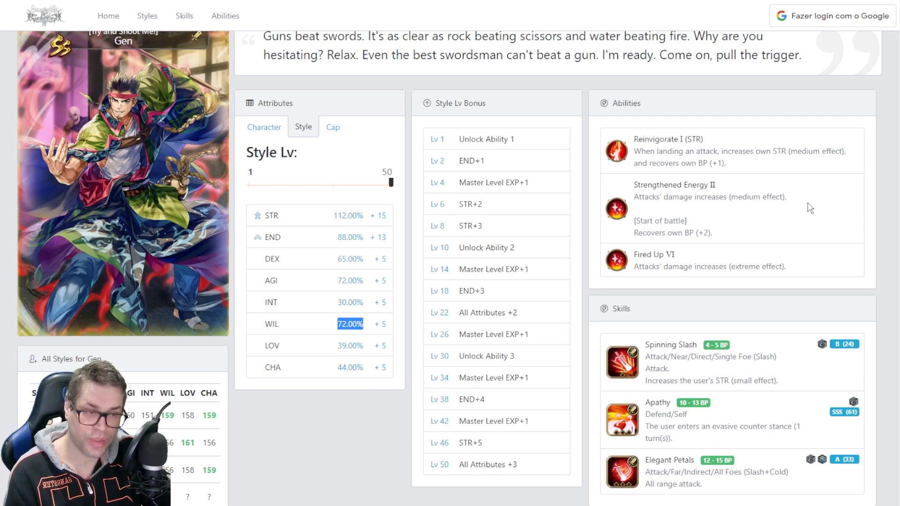
mouse_move(774, 196)
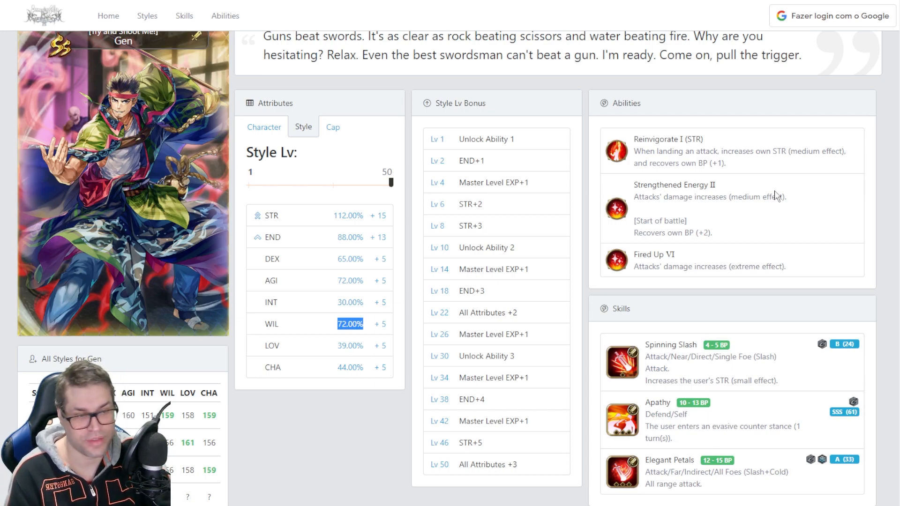
scroll("down", 3)
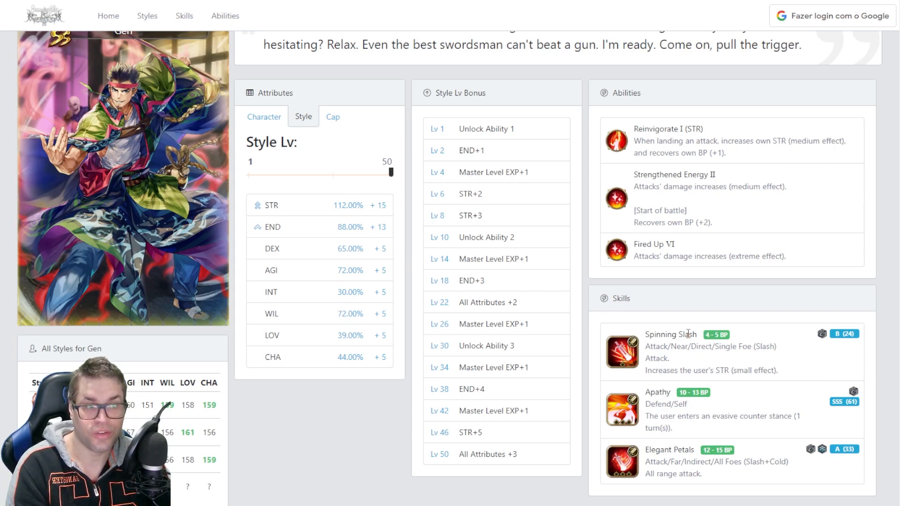
- Highlight the Spinning Slash skill name on Gen's [Try and Shoot Me!] page
double_click(670, 334)
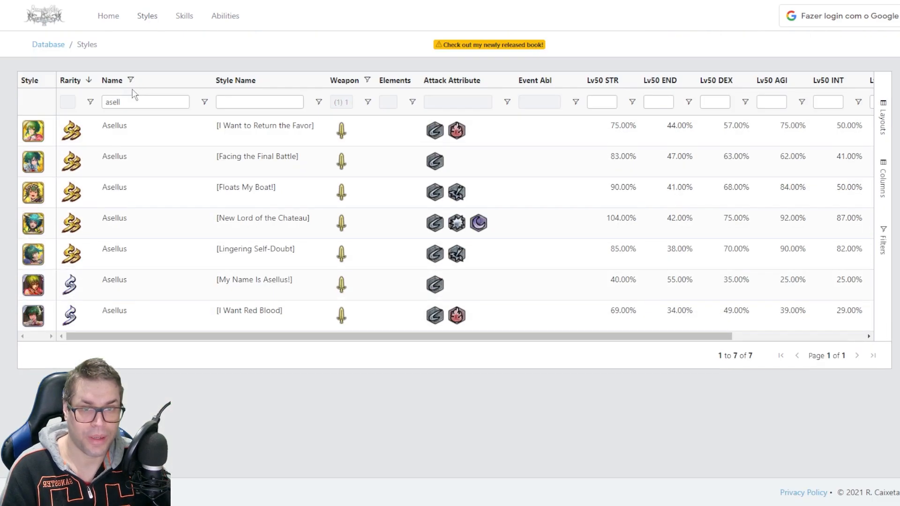
- Filter the styles list by name 'le' for Leslie, then return to Gen's [Try and Shoot Me!] style
type("le")
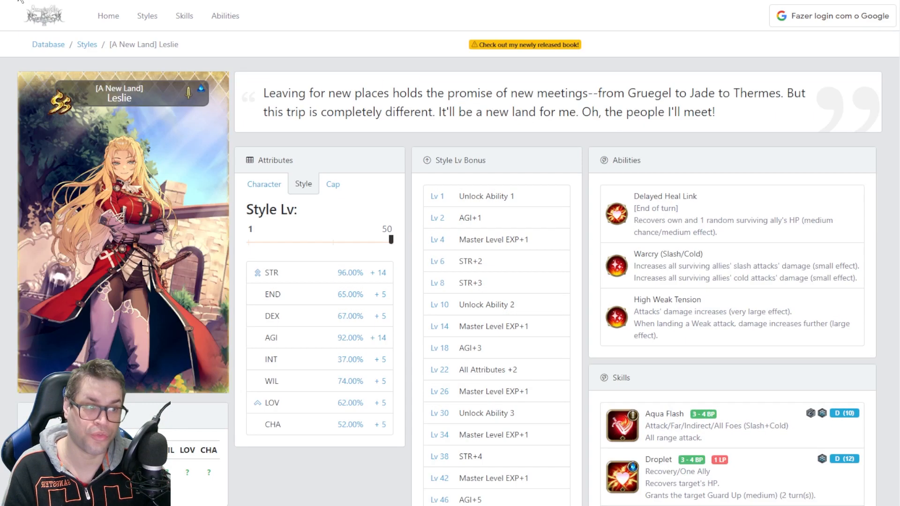
left_click(86, 44)
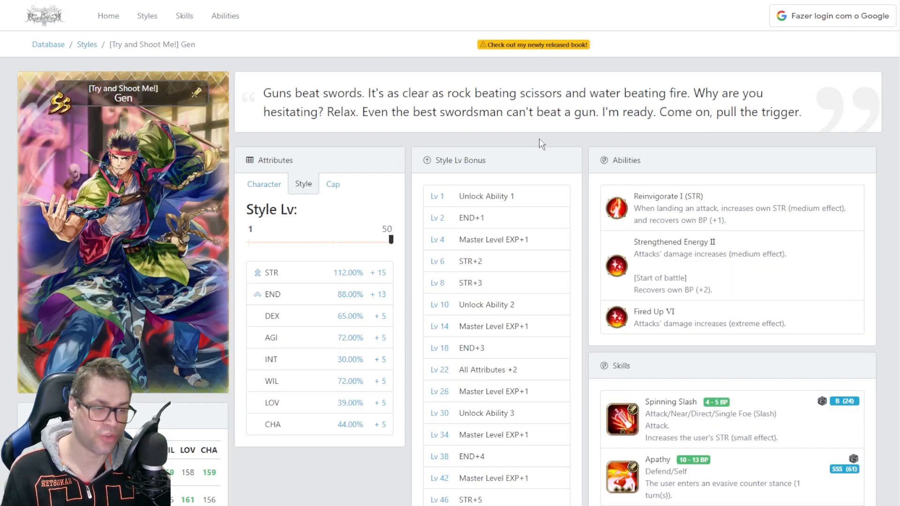
scroll("down", 3)
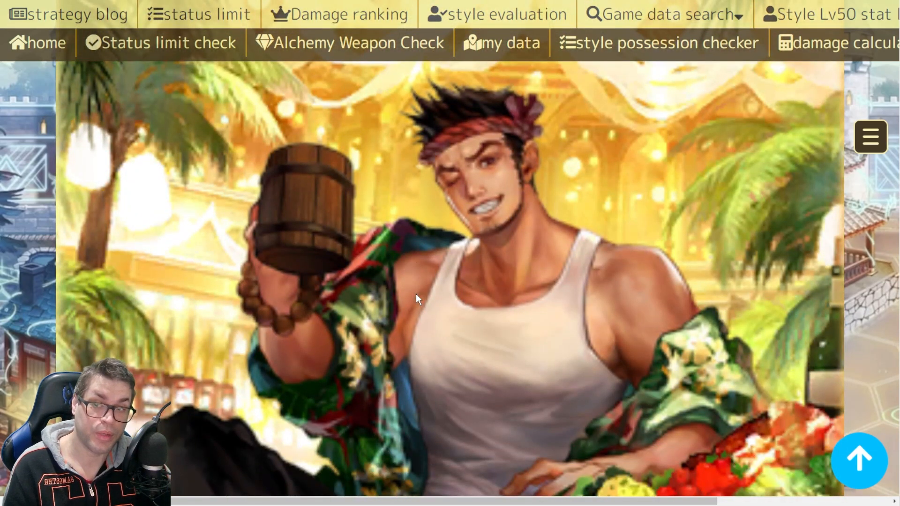
- Scroll through the summer Gen style's Lv50 stats and skills, then highlight Apathy and its BP cost
scroll("down", 3)
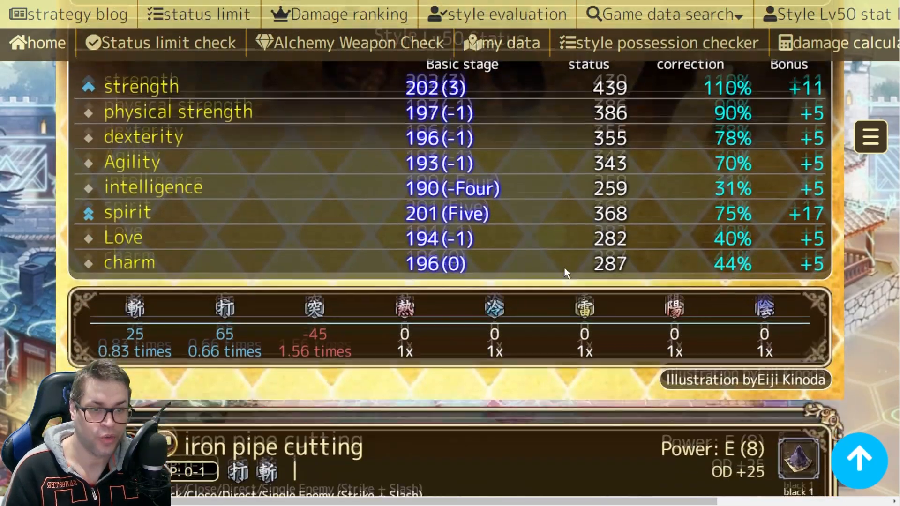
scroll("down", 3)
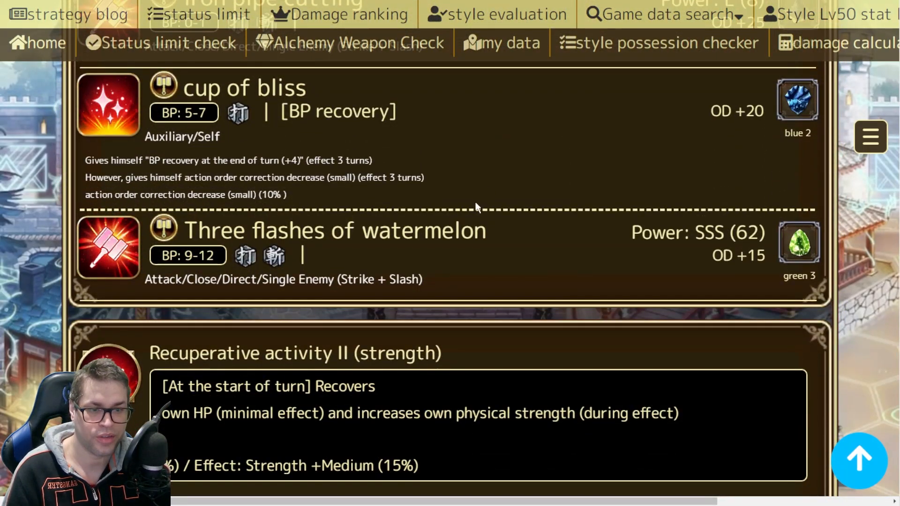
scroll("down", 3)
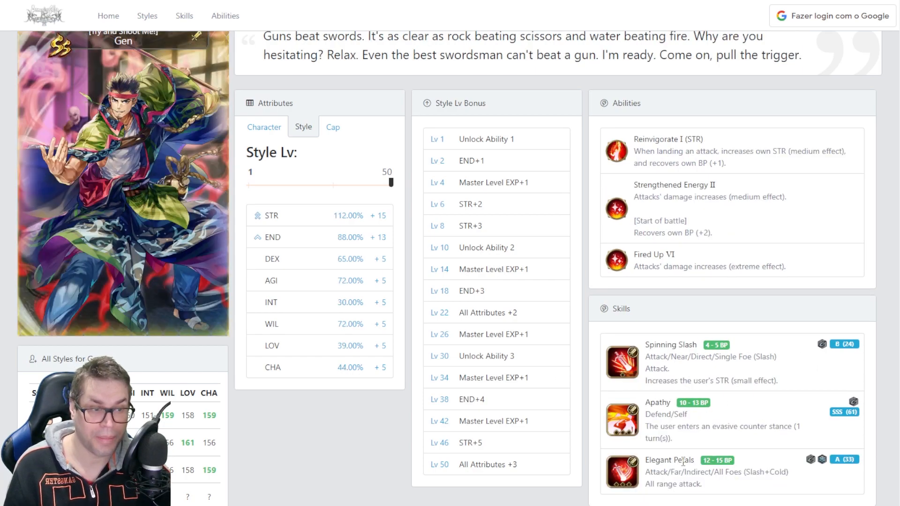
double_click(658, 402)
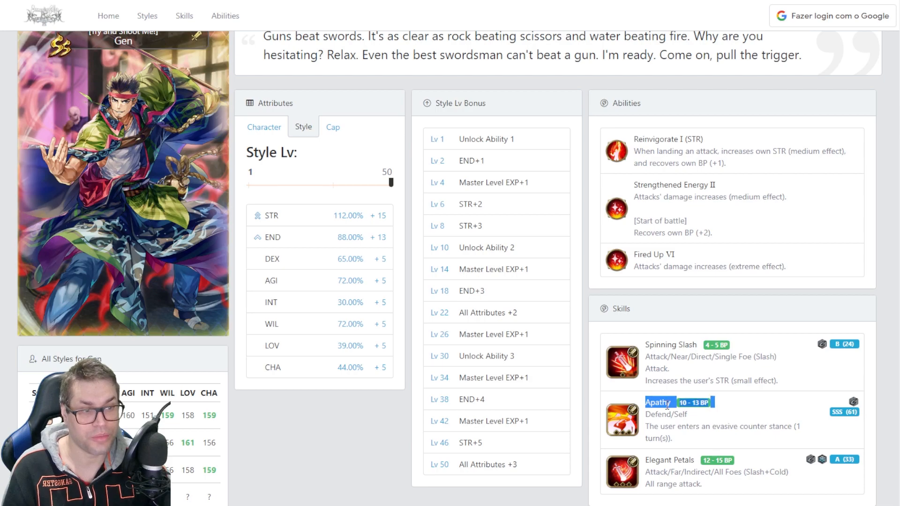